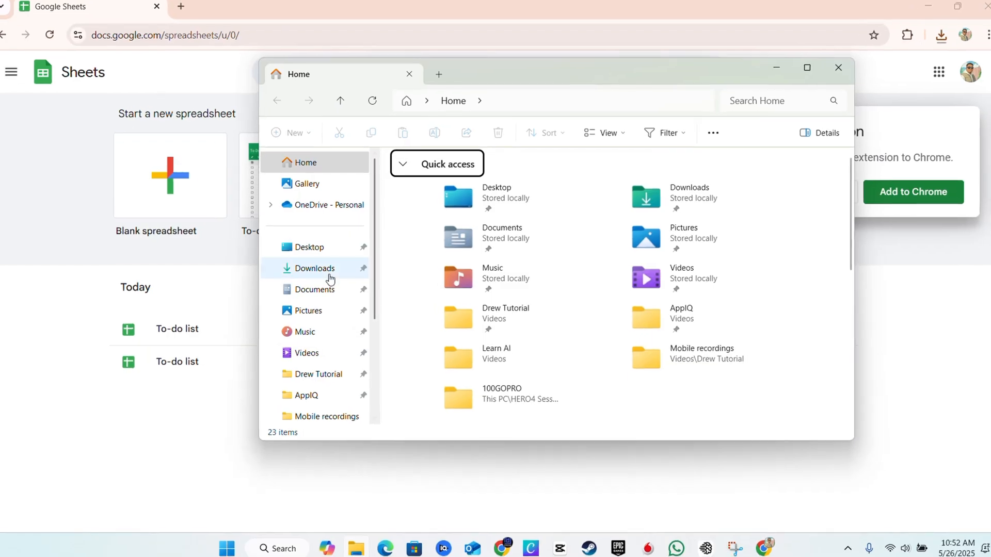
Go to the Downloads folder and select the To-do list workbook.
left_click(314, 269)
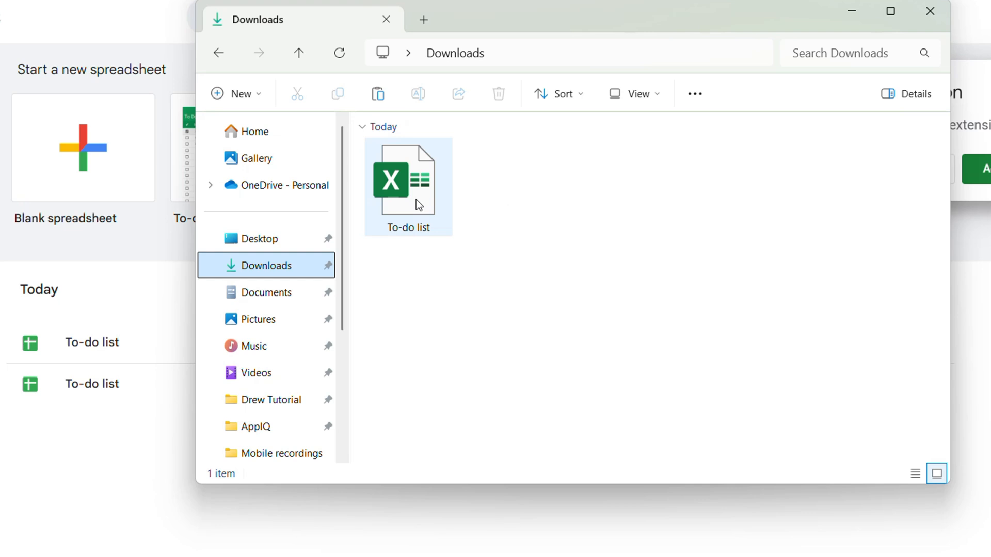
left_click(408, 184)
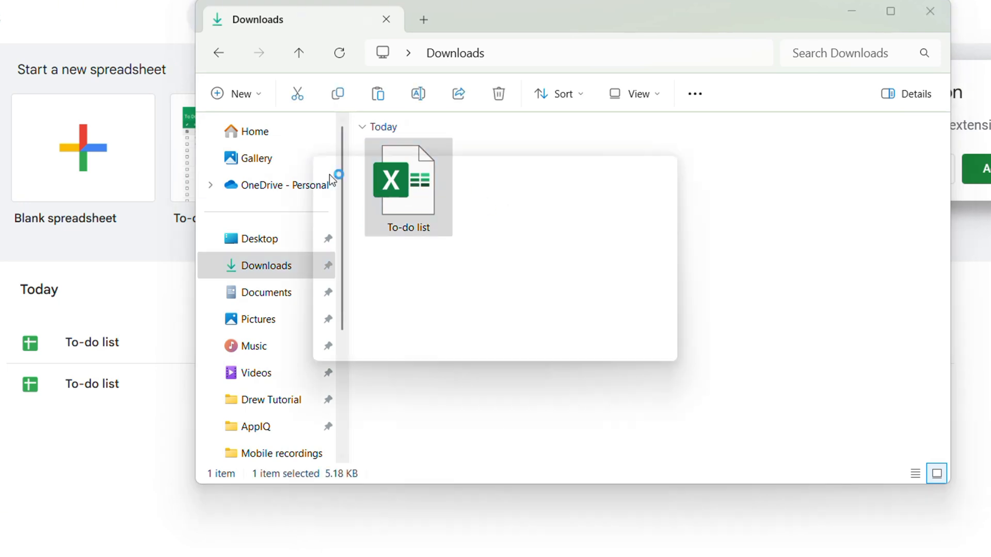
Open the To-do list workbook in Excel (Protected View) to see its To Do task table.
double_click(408, 184)
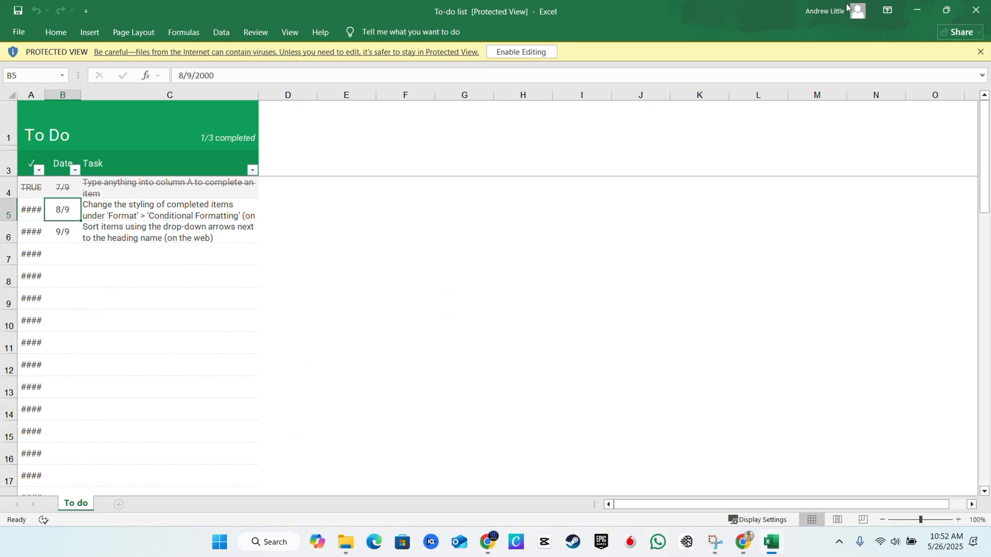
mouse_move(975, 10)
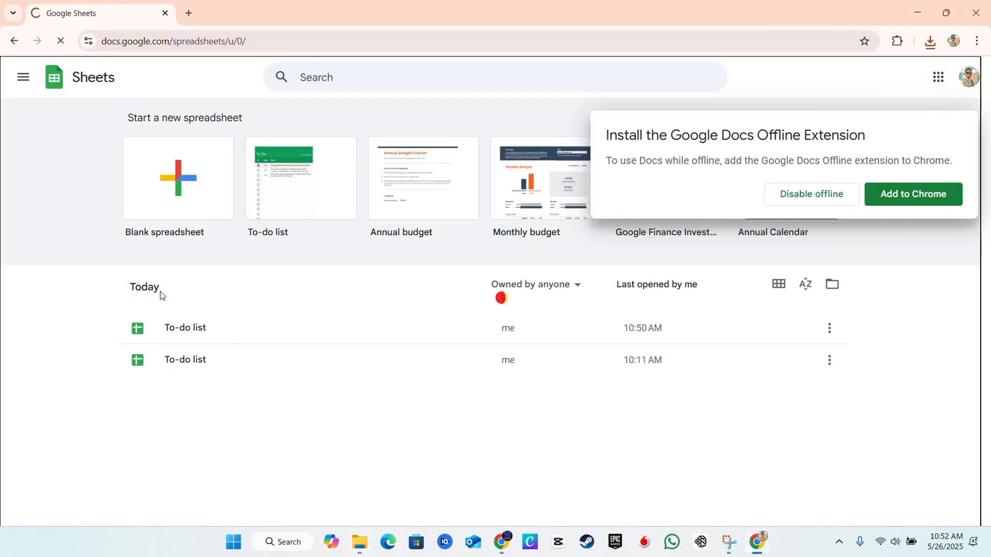
Create a new blank Untitled spreadsheet from the Google Sheets home page.
left_click(177, 179)
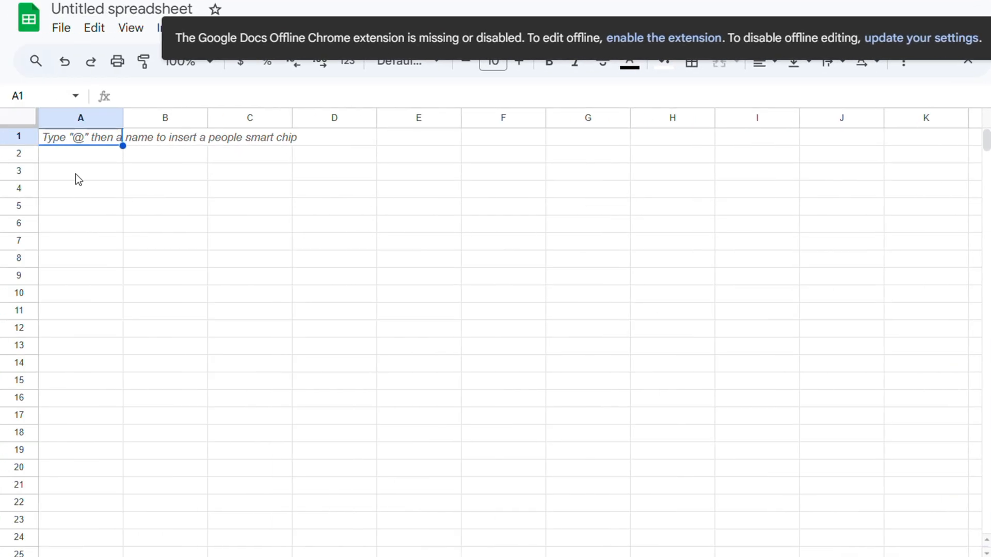
Upload the To-do list workbook from Downloads via File > Open so it opens in Google Sheets.
left_click(61, 28)
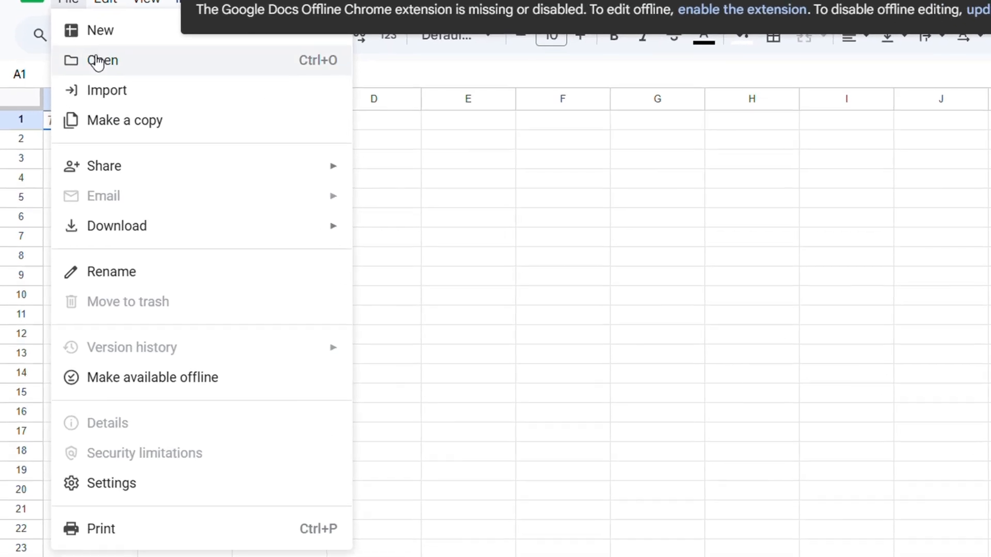
left_click(101, 60)
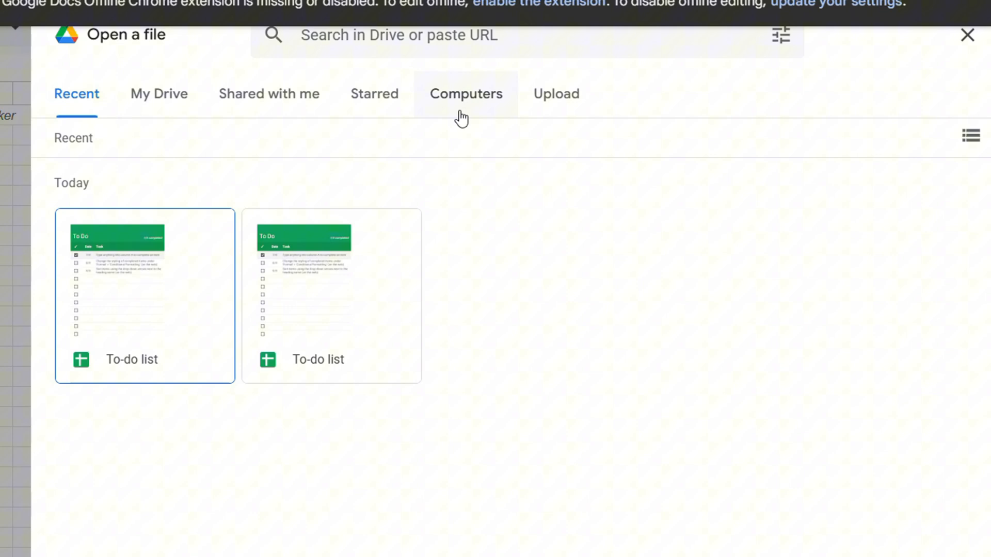
left_click(556, 94)
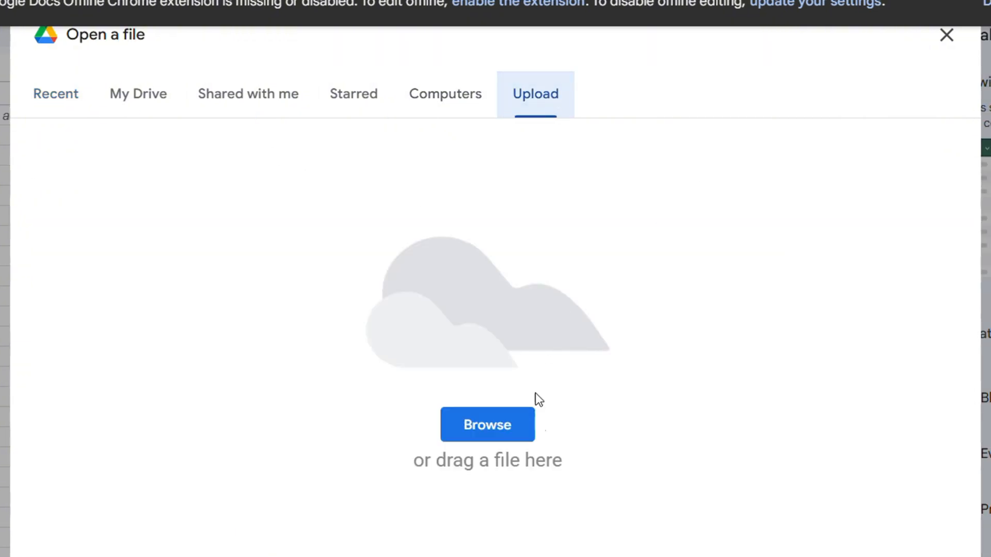
left_click(486, 424)
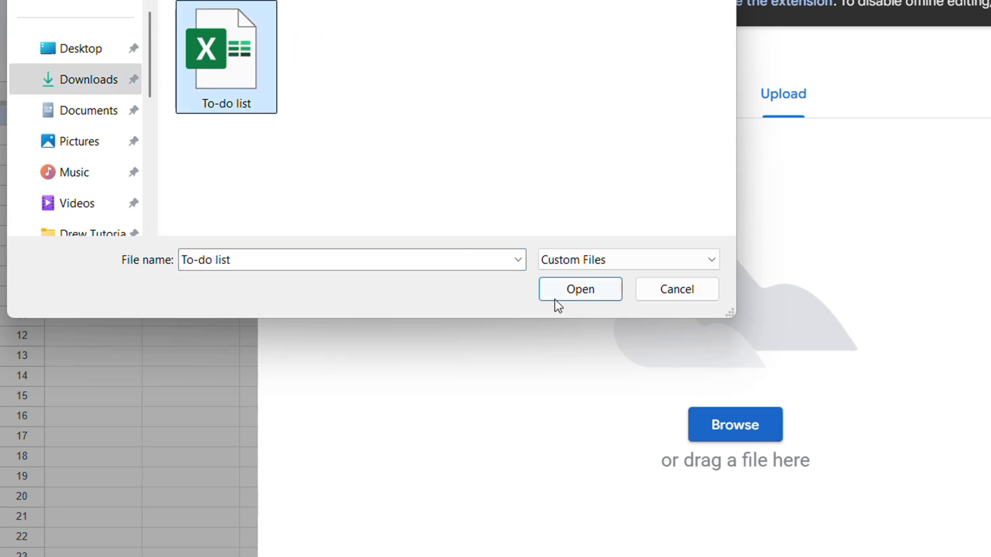
left_click(578, 289)
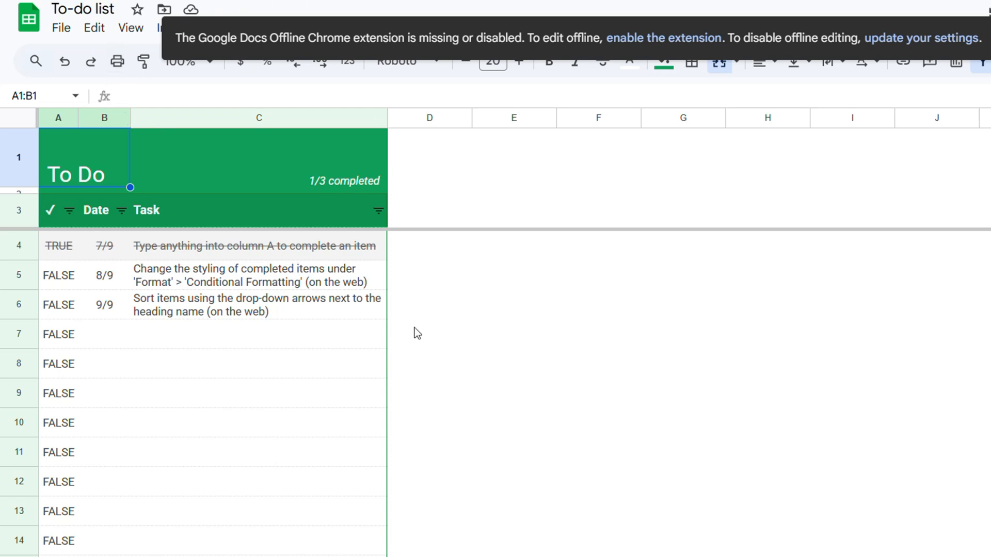
mouse_move(387, 117)
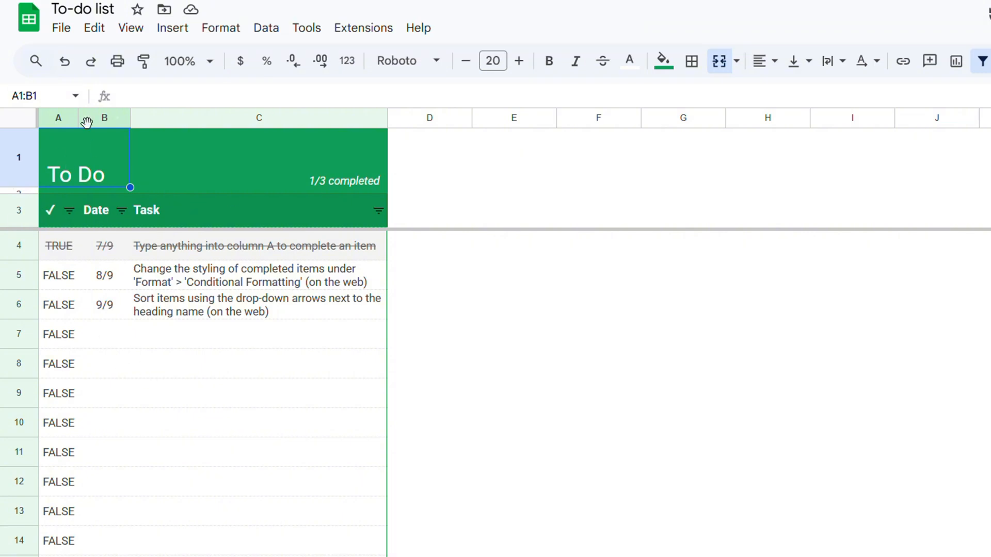
mouse_move(55, 188)
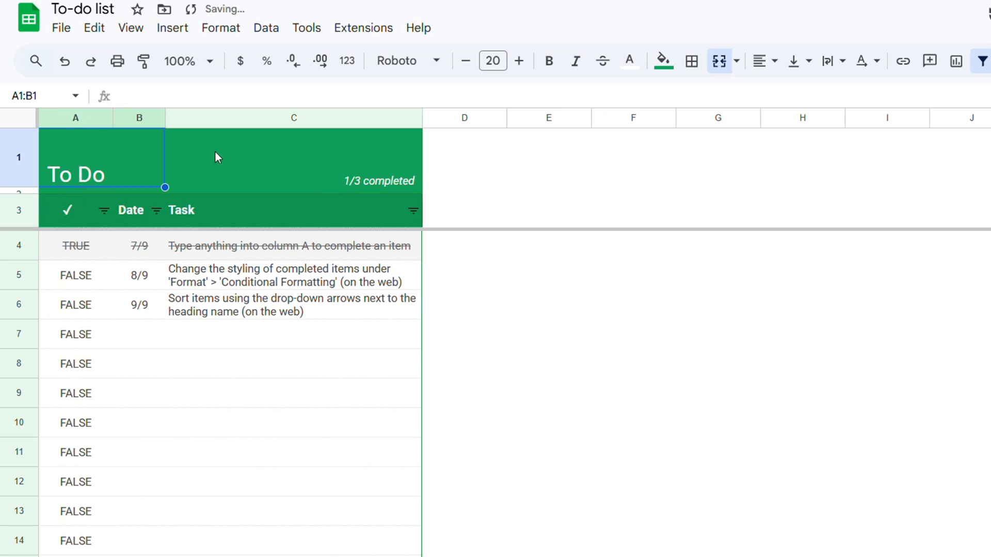
Scroll through the uploaded To-do list sheet to review its task rows.
scroll("down", 3)
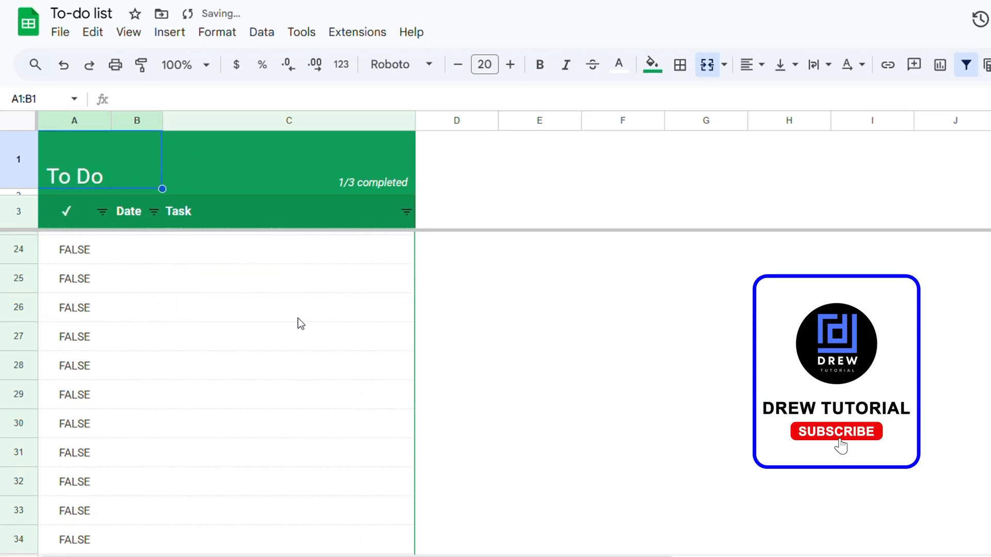